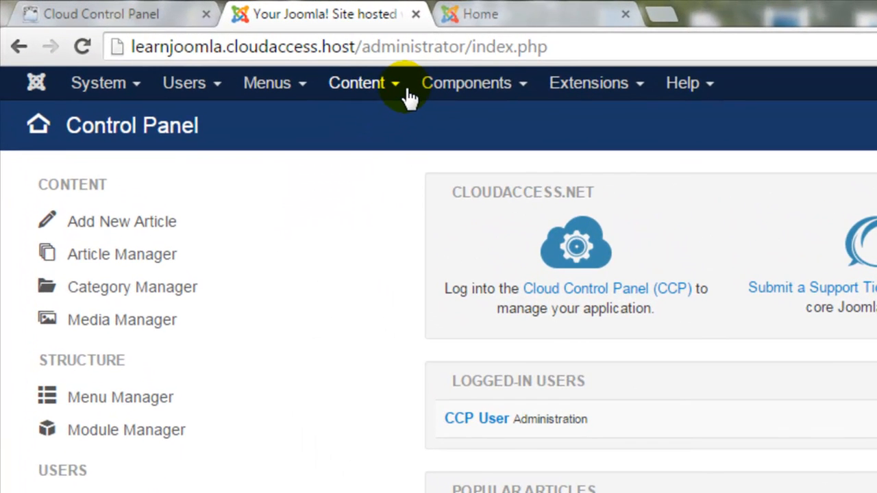
Step: Go to the Category Manager for articles from the Content menu
click(356, 83)
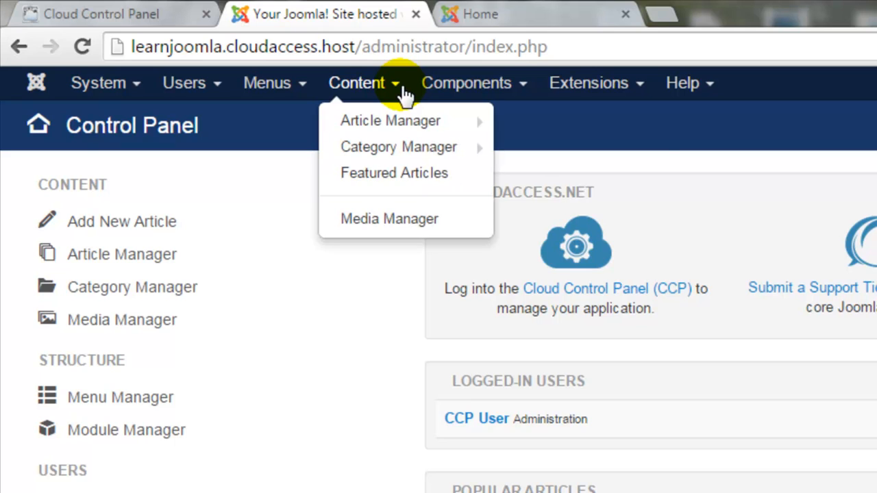
mouse_move(398, 146)
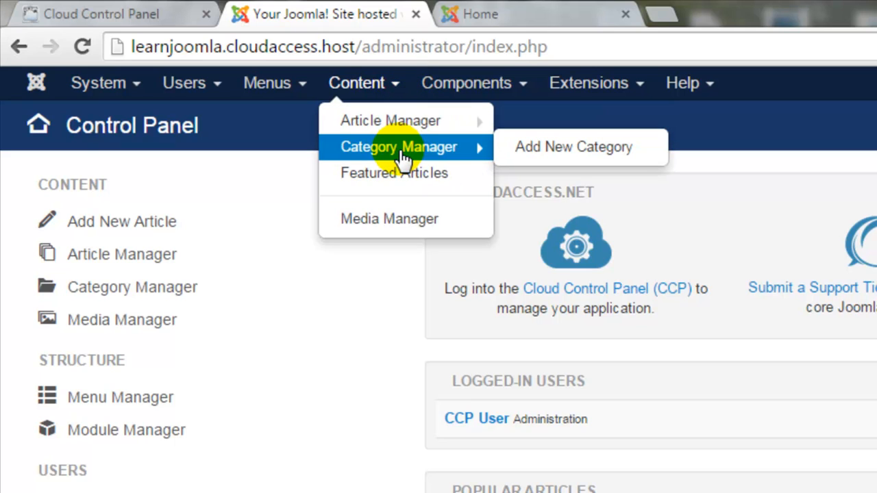
mouse_move(267, 192)
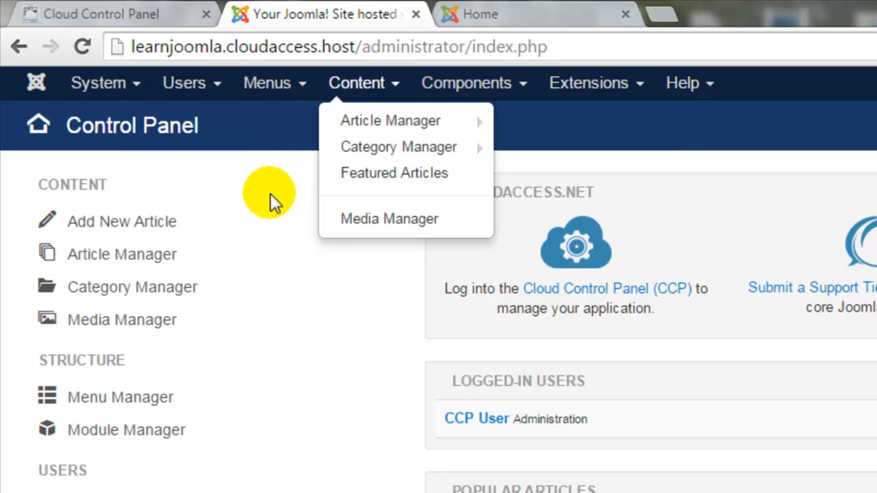
mouse_move(220, 294)
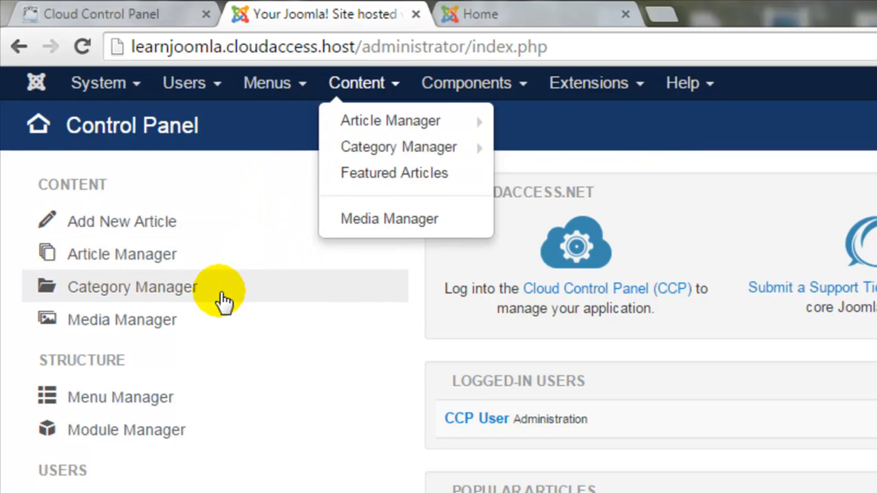
click(131, 287)
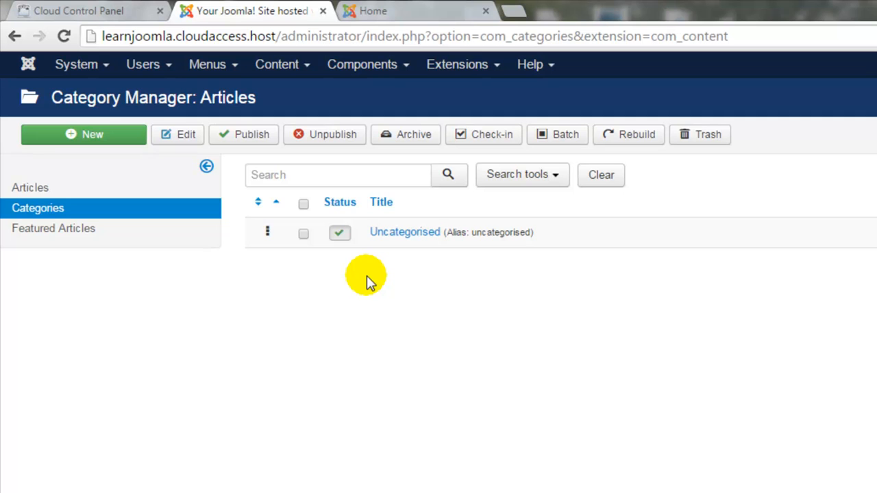
mouse_move(130, 140)
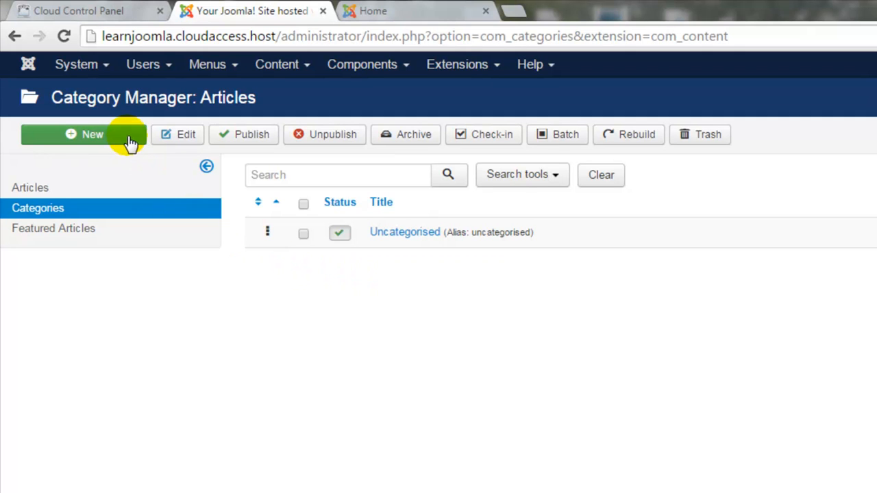
Step: Create a new article category titled 'Art Gallery Tours' and save it
click(84, 134)
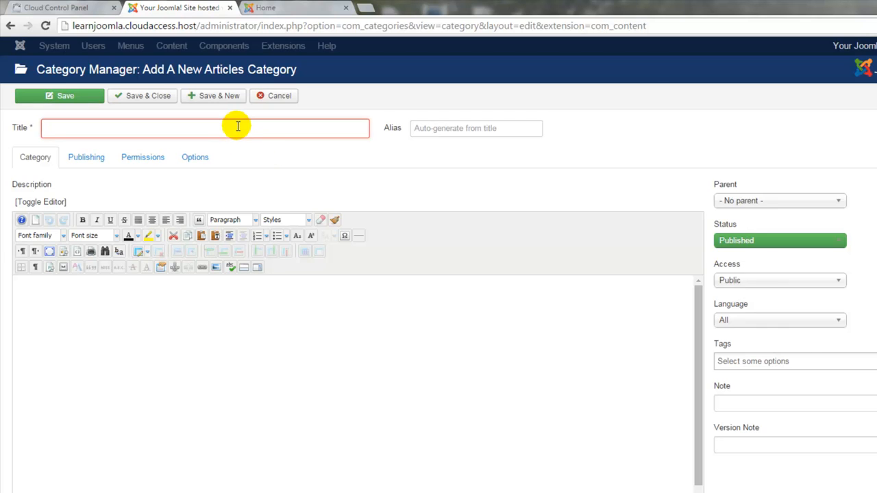
text(Art Gallery)
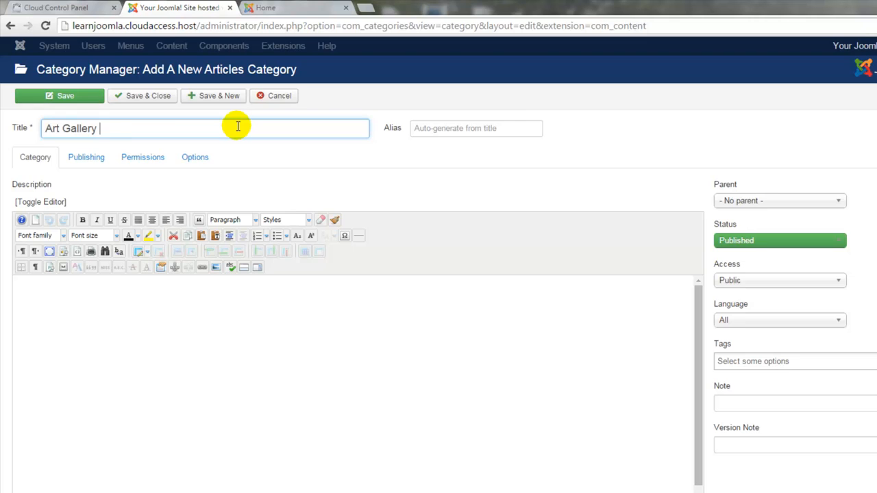
text(Tours)
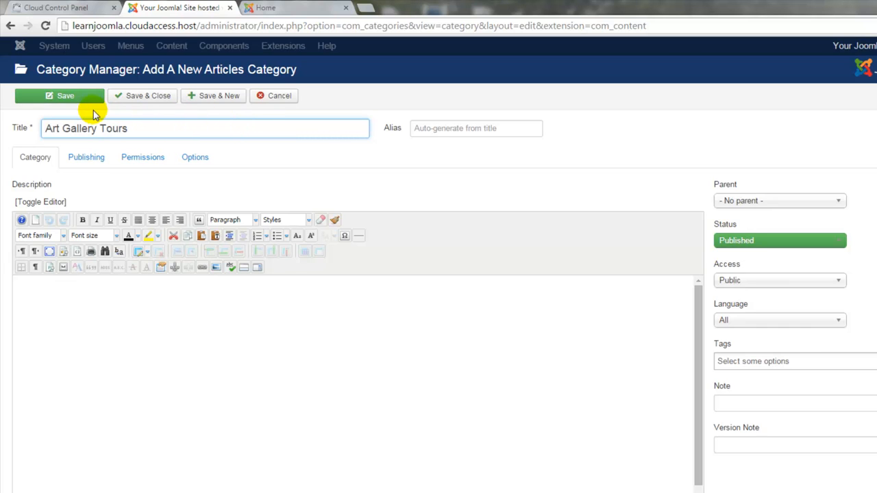
click(60, 95)
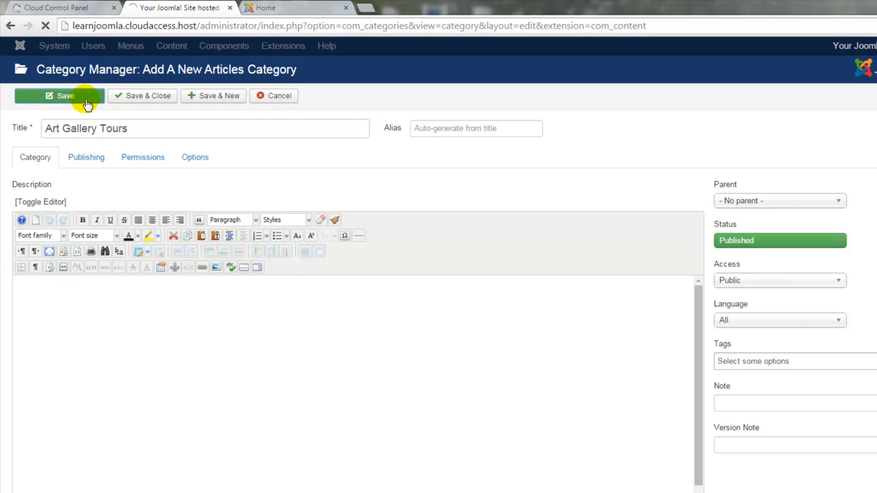
click(66, 95)
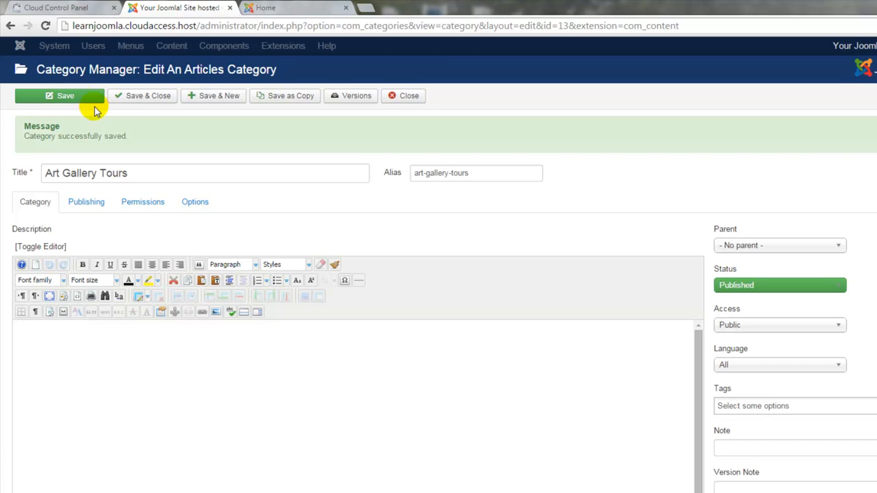
Step: Save and close the category editor to return to the category list
click(142, 96)
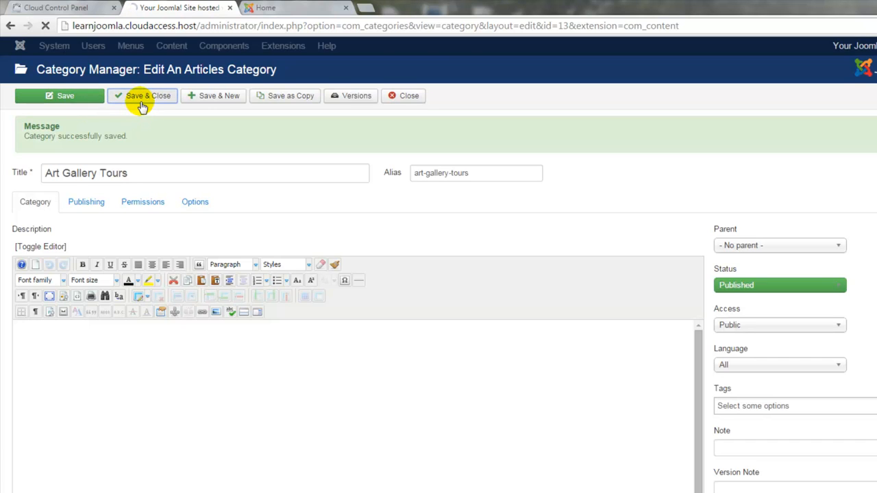
click(142, 95)
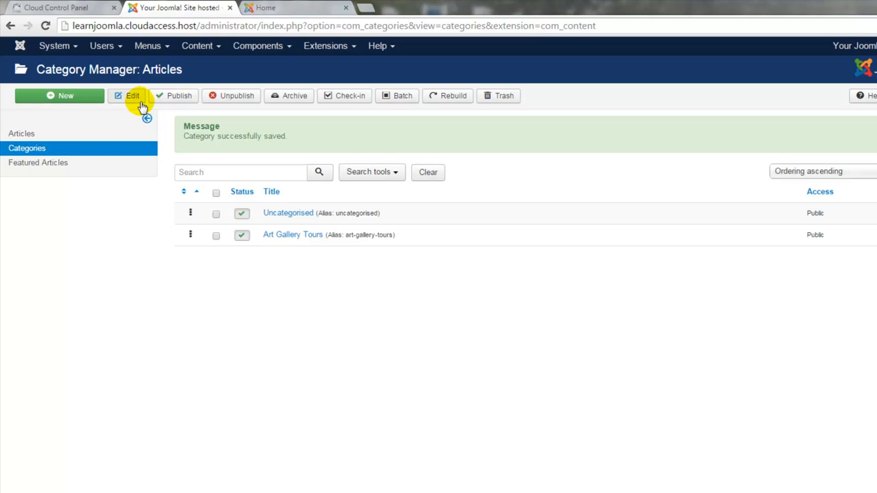
mouse_move(153, 205)
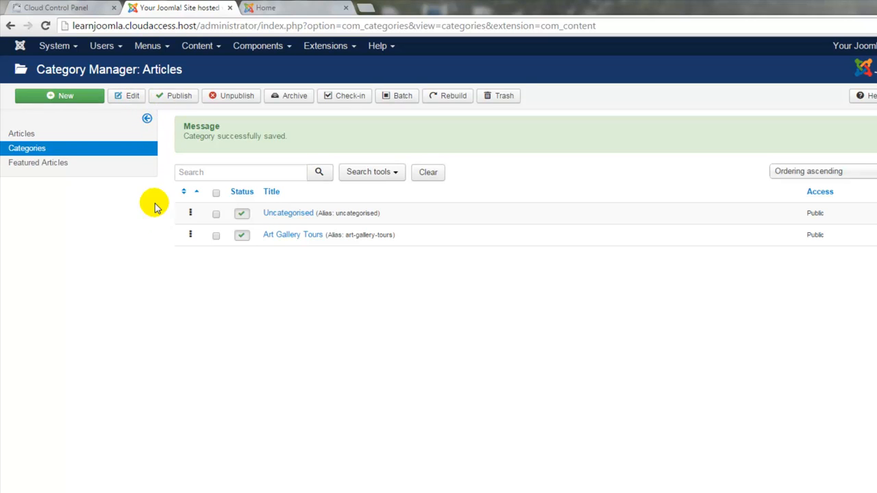
mouse_move(293, 234)
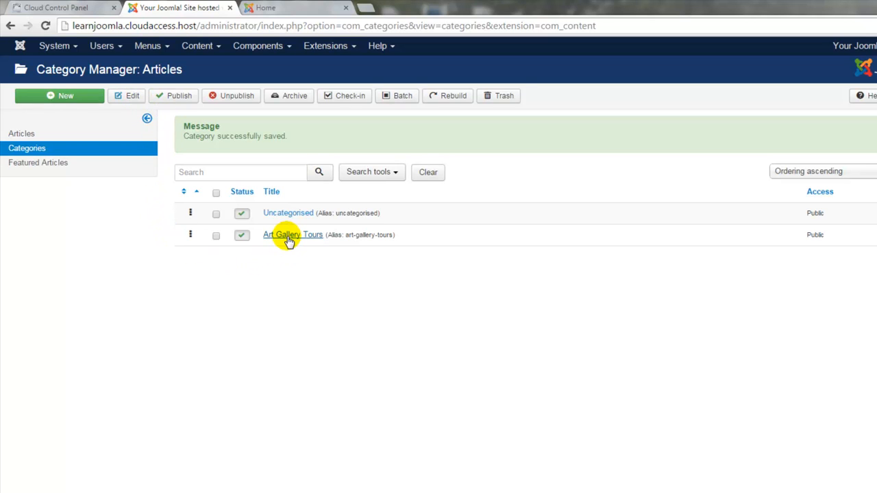
Step: Reopen the Art Gallery Tours category from the list for editing
click(294, 235)
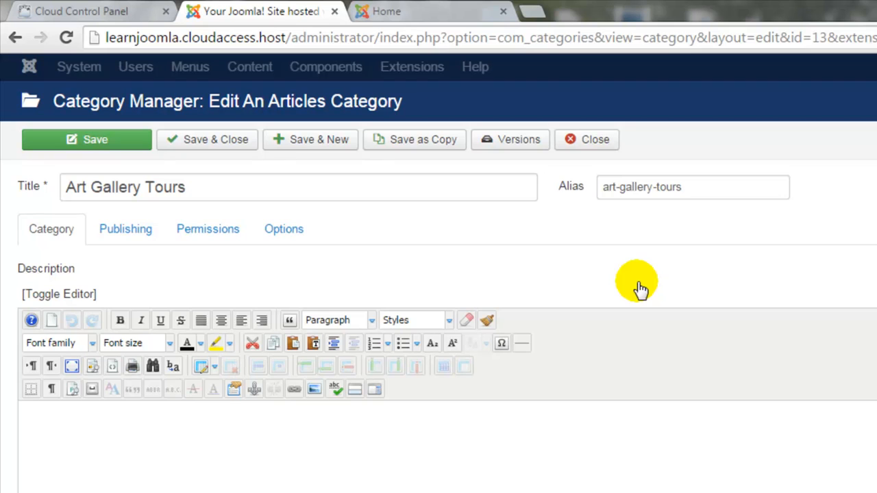
mouse_move(319, 140)
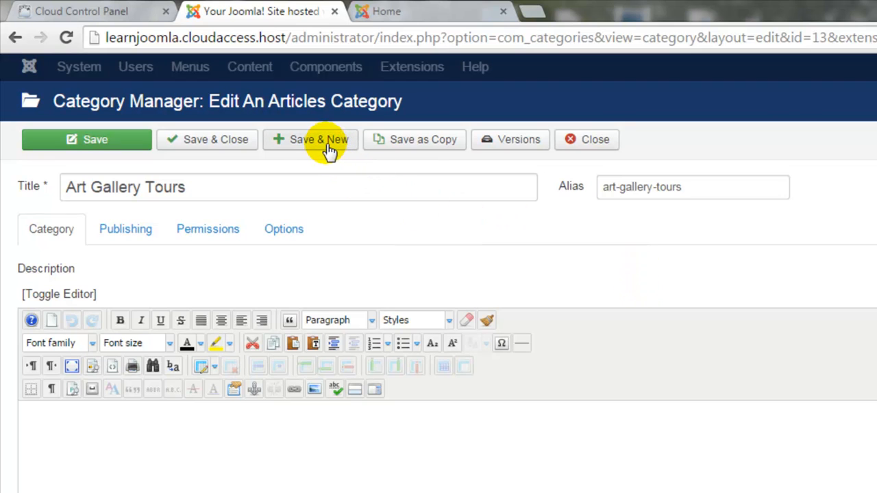
Step: Save & New, title the next category 'Art Classes' and submit it with Save & Close
click(318, 140)
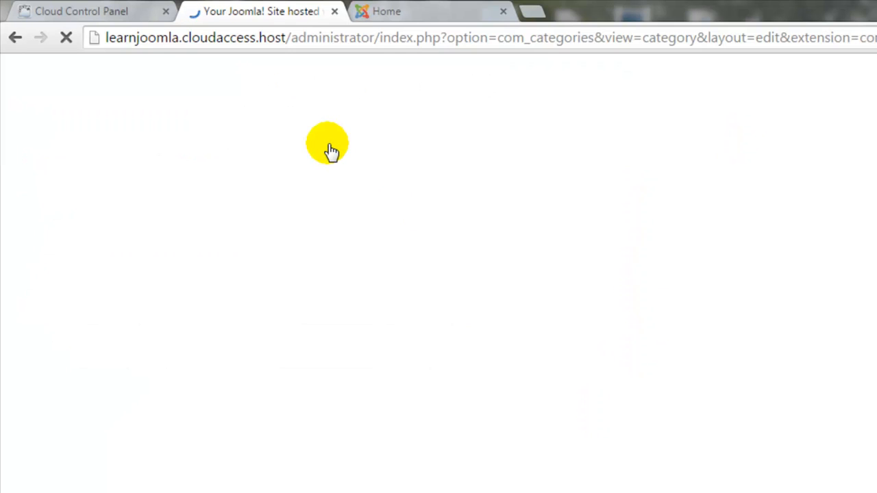
click(318, 139)
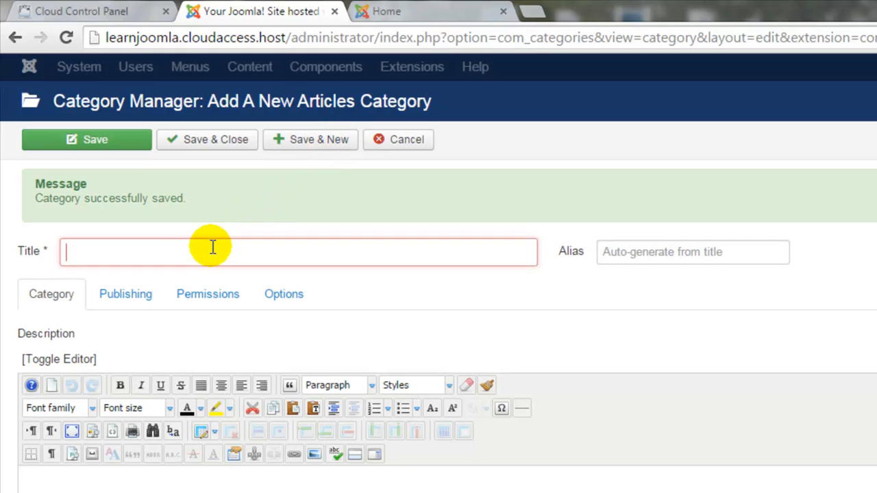
text(Art Classes)
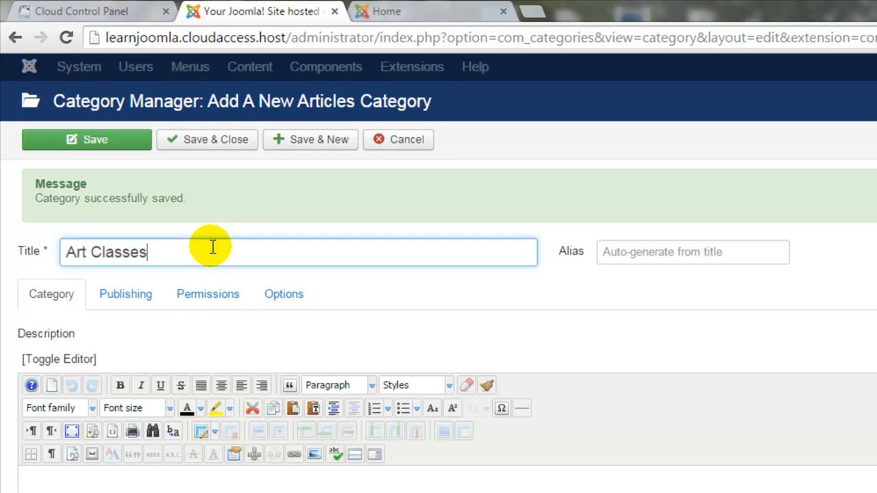
mouse_move(232, 199)
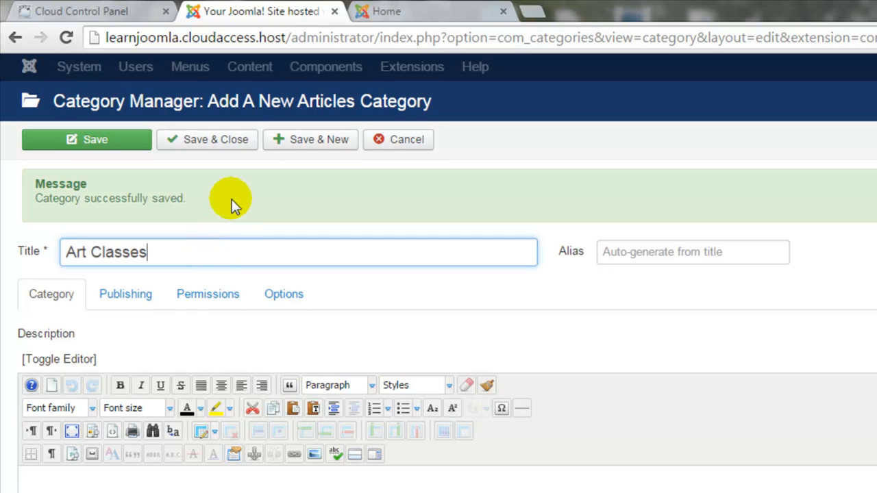
click(208, 140)
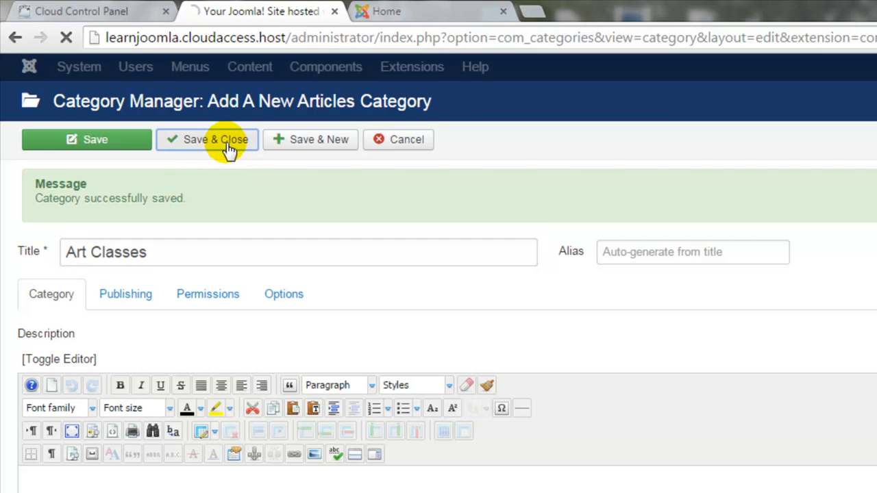
Step: Return to the category list showing Art Classes, Art Gallery Tours and Uncategorised
click(209, 139)
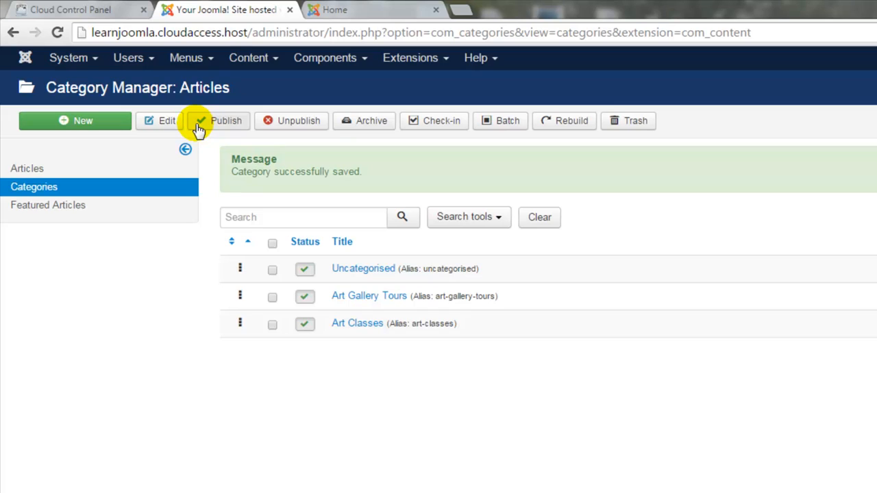
mouse_move(202, 132)
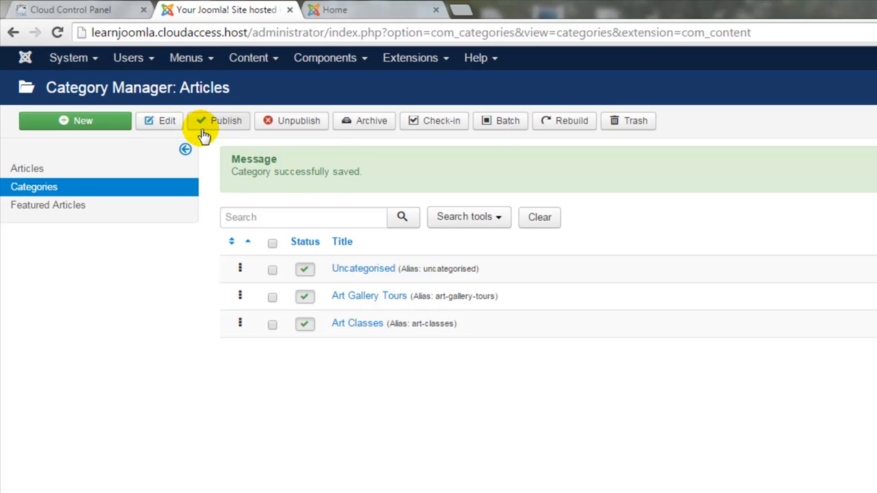
mouse_move(30, 169)
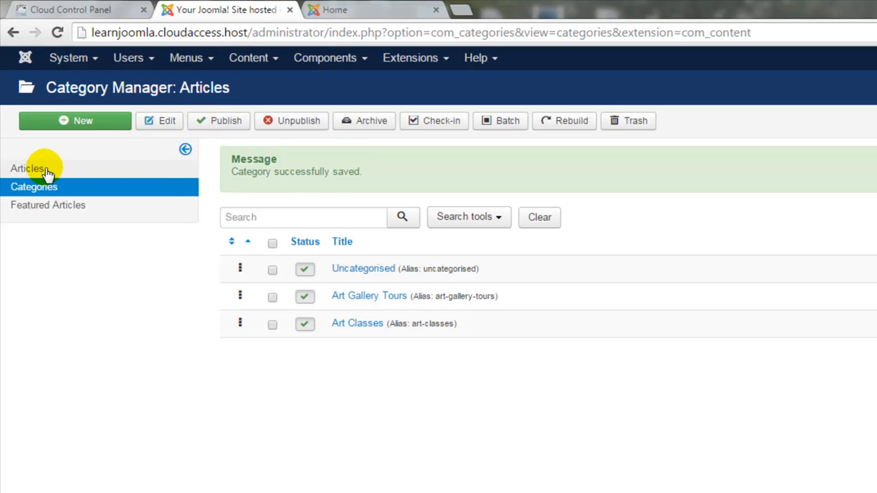
mouse_move(219, 151)
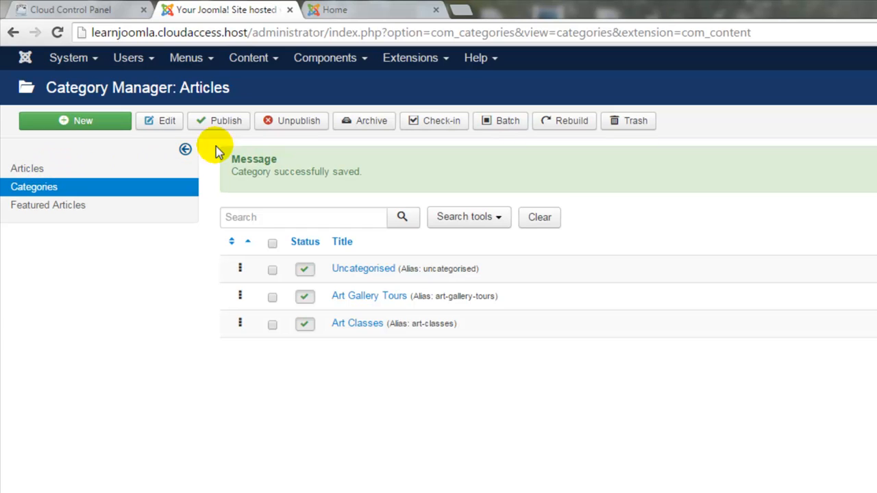
mouse_move(285, 69)
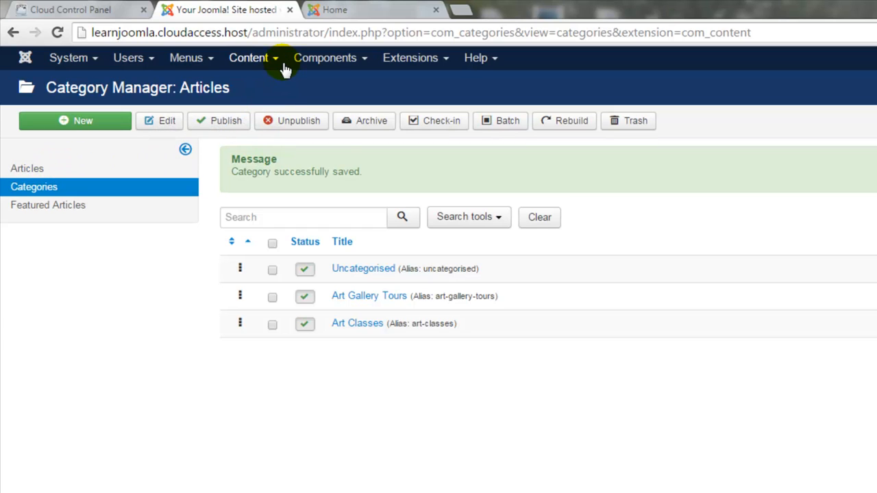
click(248, 58)
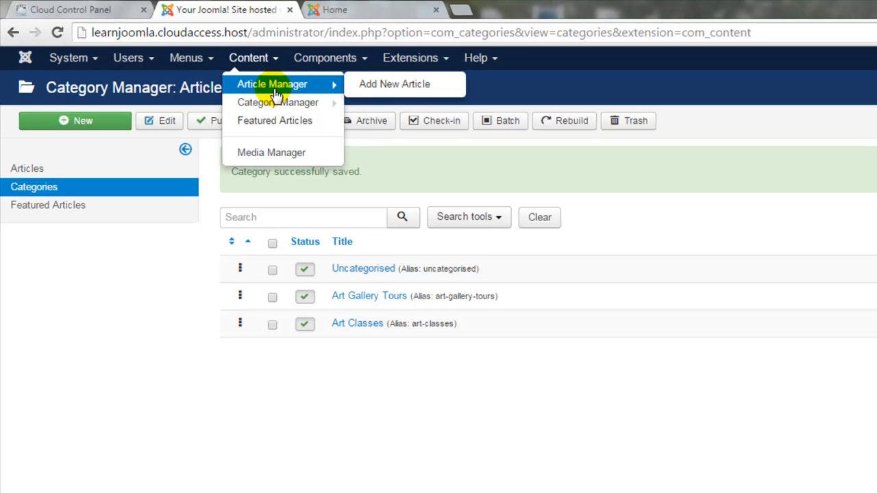
Step: Switch to the Article Manager and start a new article
click(271, 84)
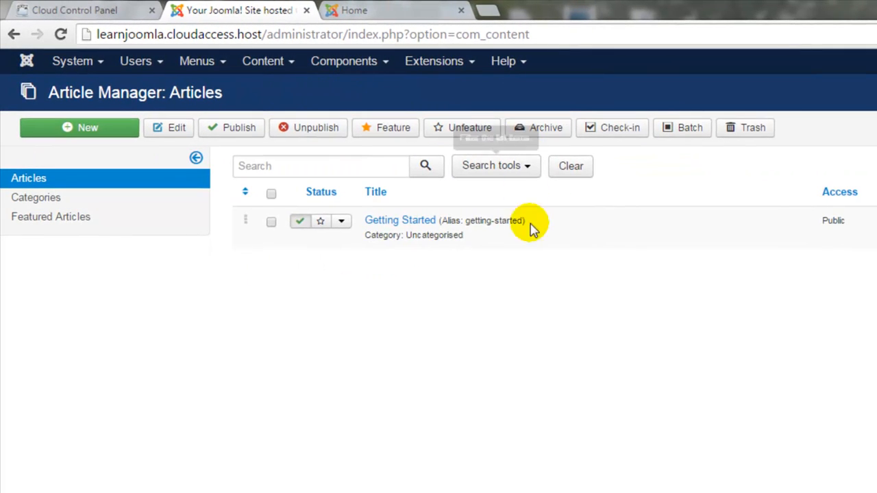
mouse_move(478, 474)
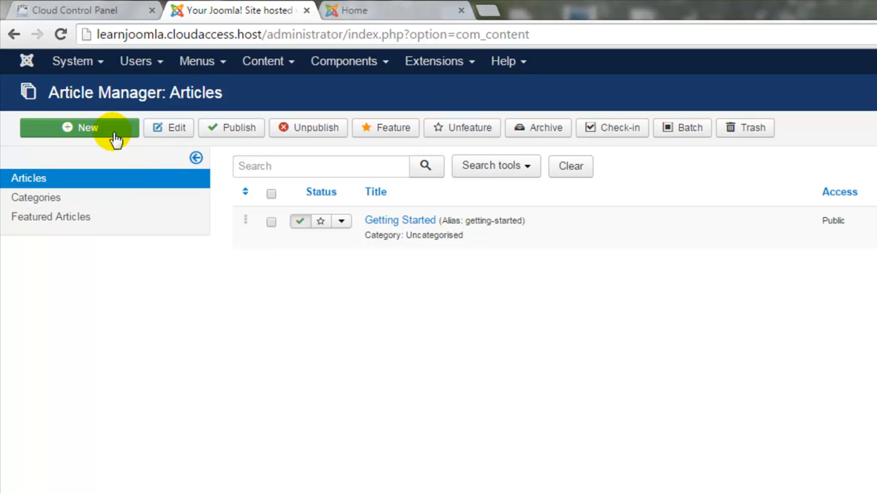
click(80, 127)
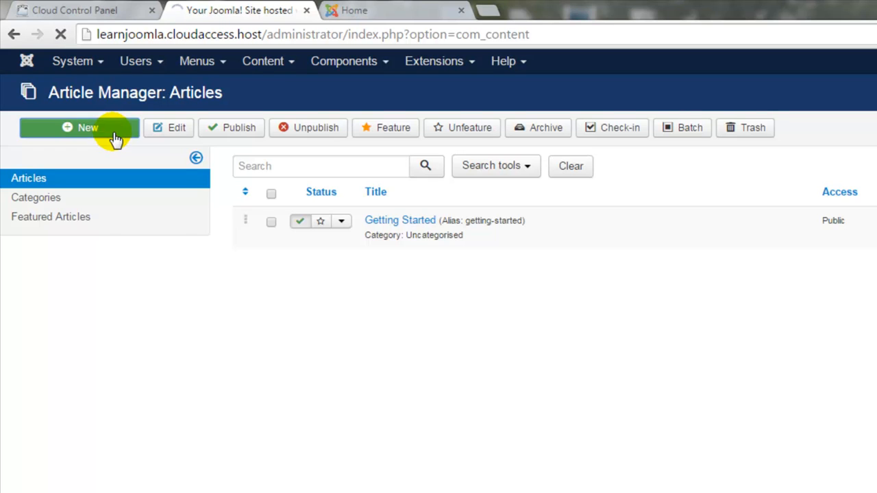
Step: Enter 'Welcome to the Art Gallery!' as the new article's title
click(79, 128)
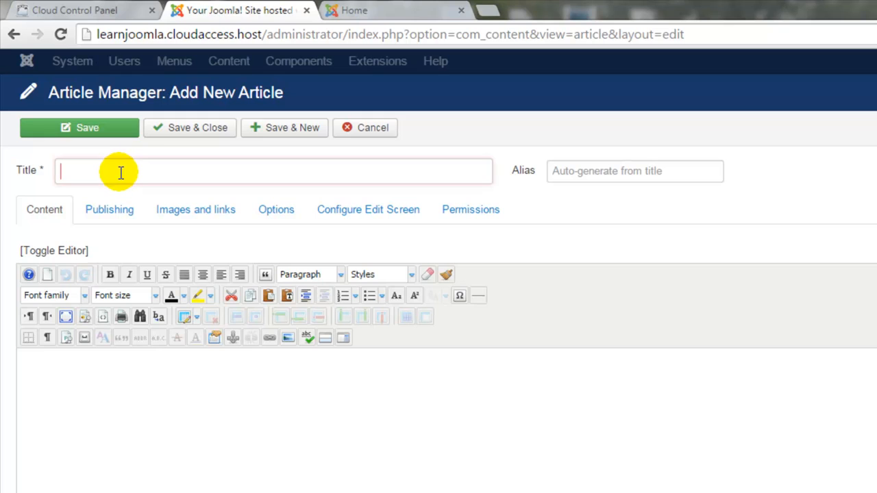
text(Welcome to the)
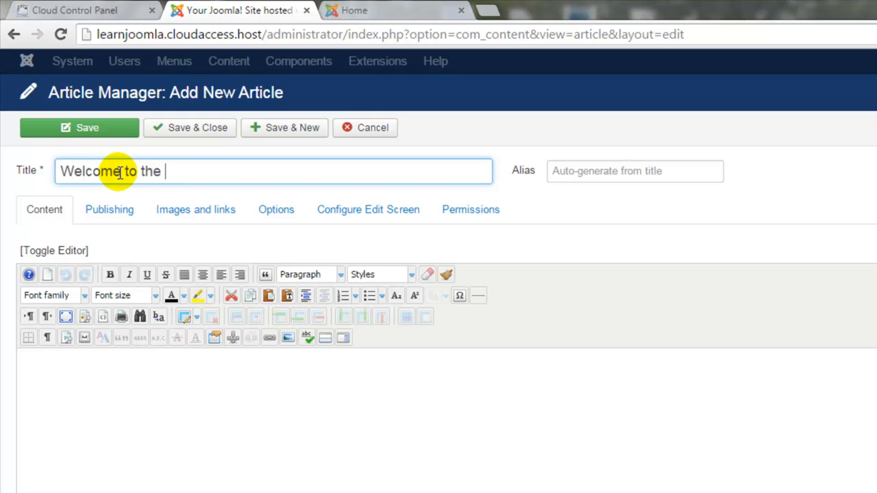
text(Art Gallery)
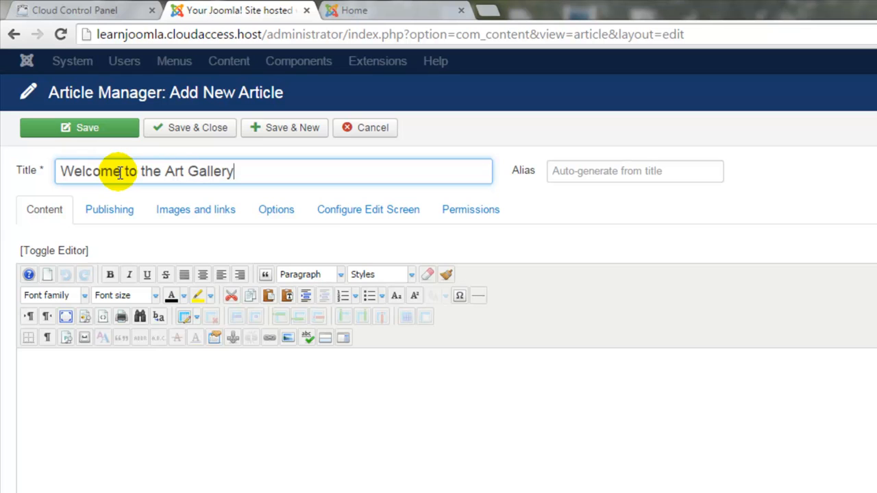
text(!)
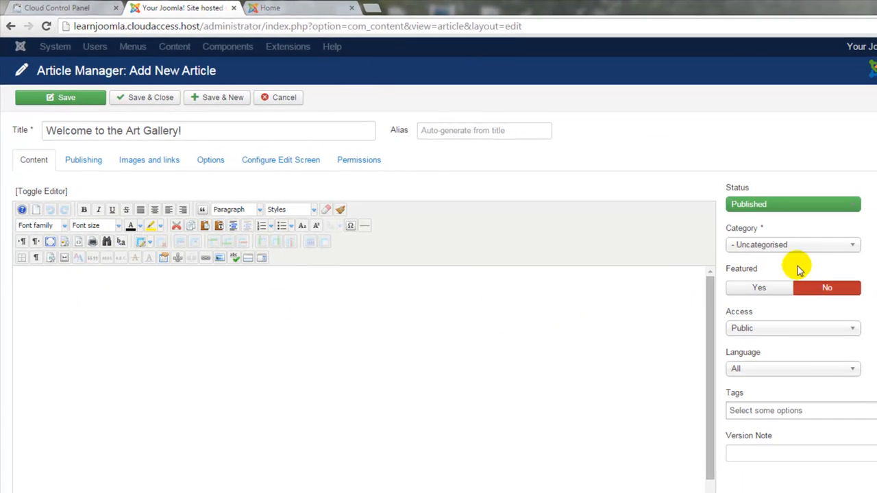
Step: Assign the article to the Art Gallery Tours category
click(791, 244)
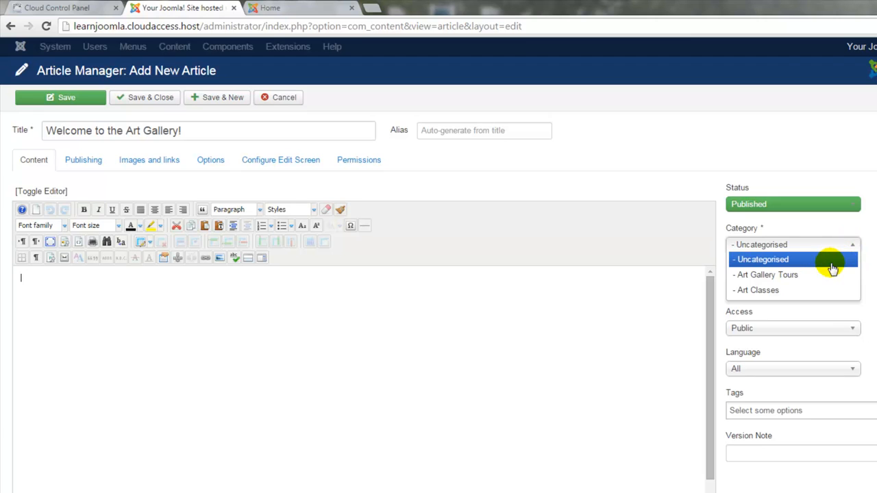
click(766, 274)
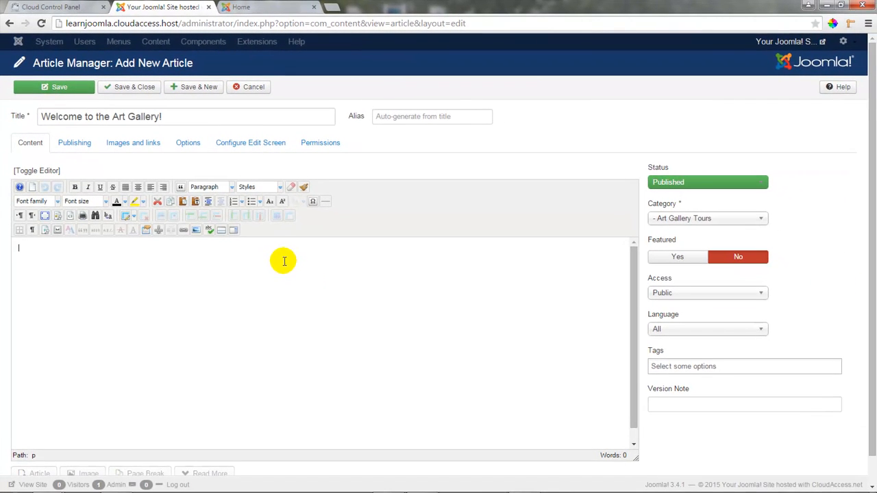
mouse_move(387, 300)
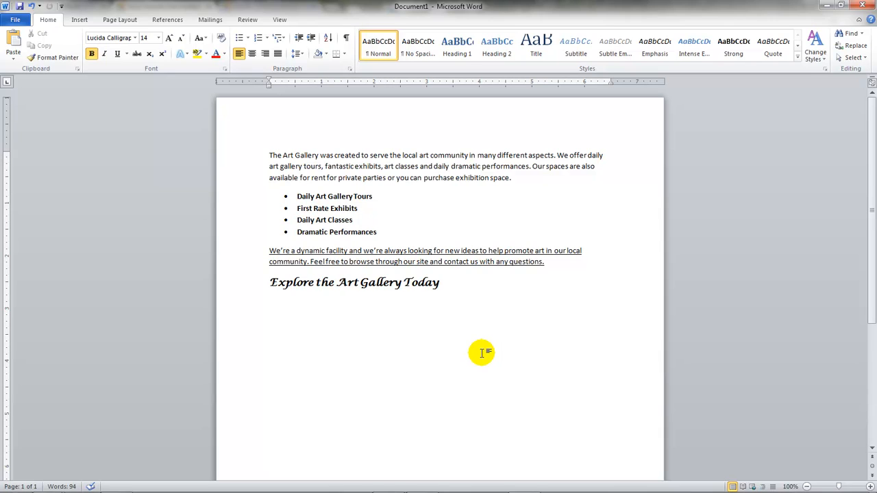
Step: Select all the prepared welcome text in the Word document for copying
click(438, 283)
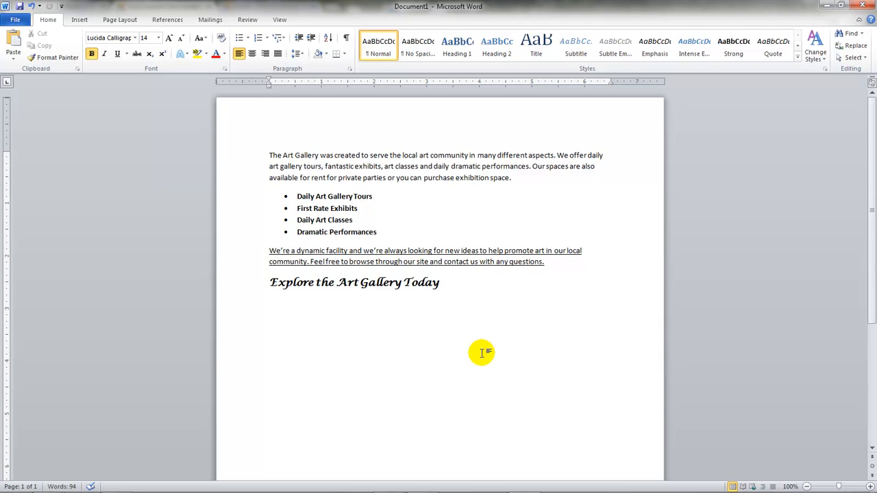
key(ctrl+a)
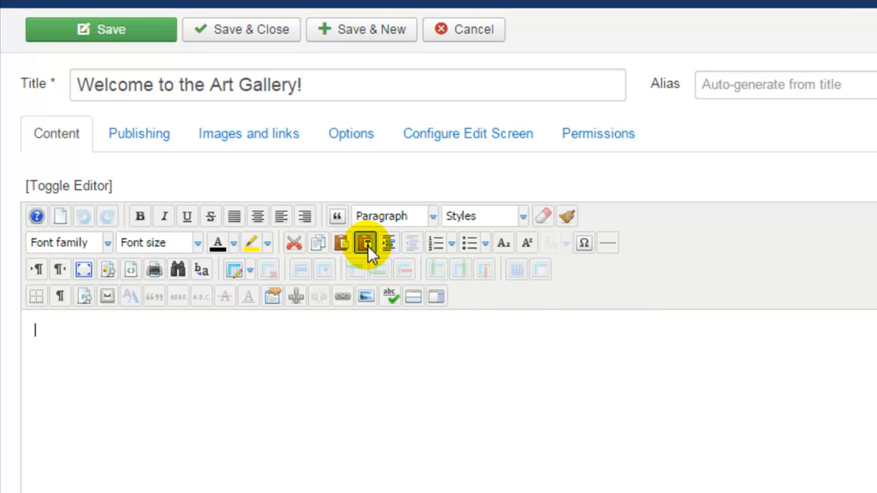
mouse_move(364, 244)
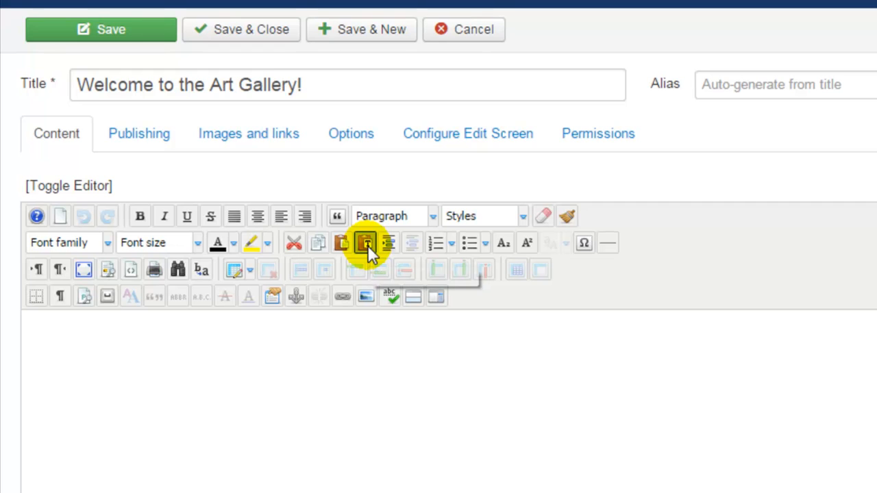
Step: Paste the copied Art Gallery welcome text into the article body via Paste as Plain Text
click(365, 244)
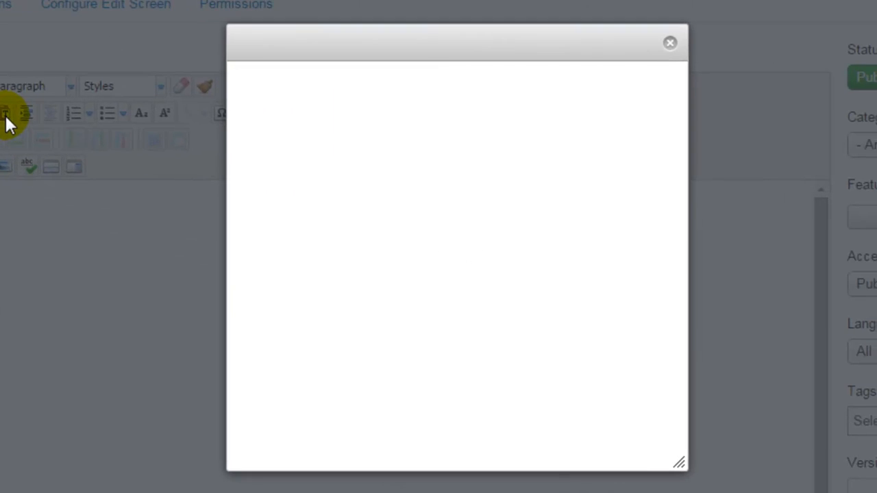
click(26, 112)
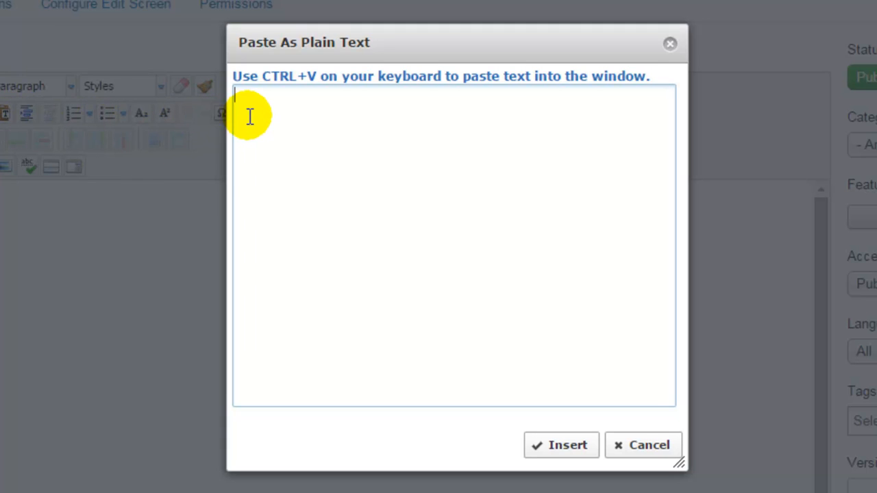
key(ctrl+v)
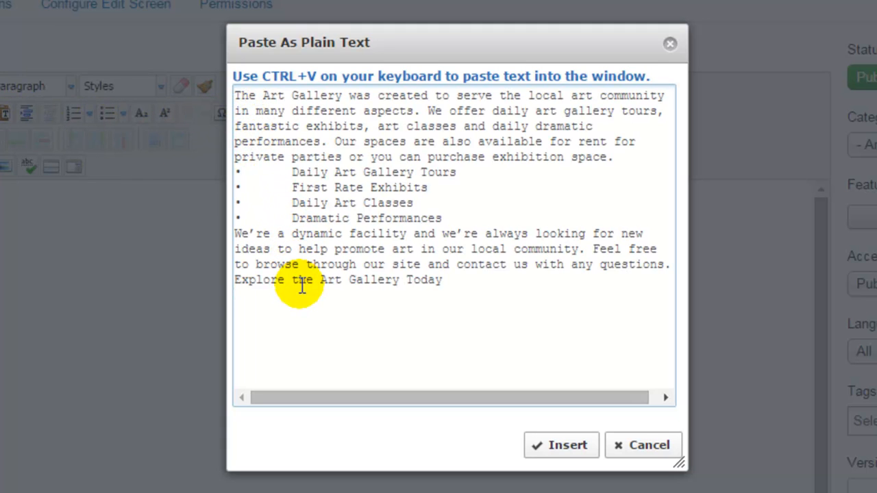
mouse_move(304, 330)
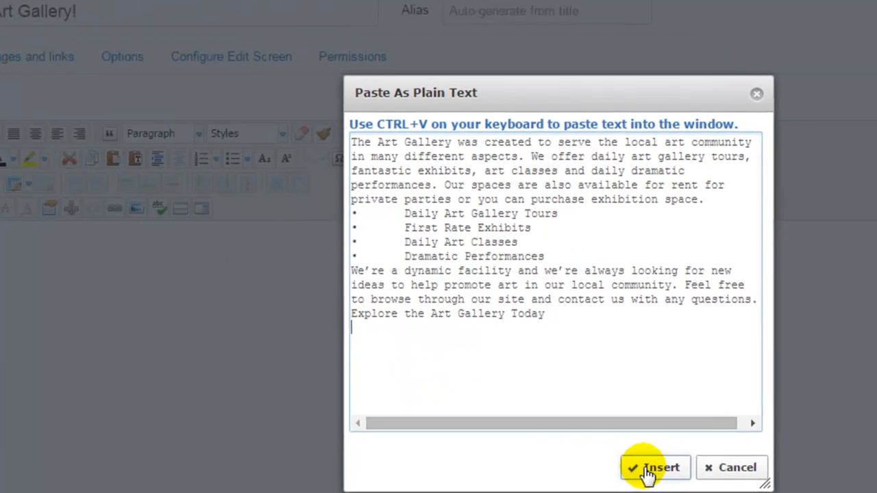
click(655, 467)
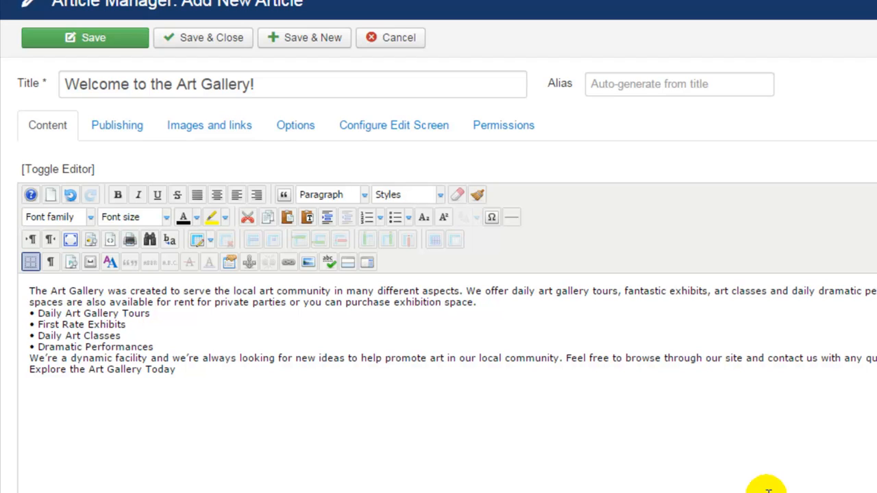
mouse_move(504, 309)
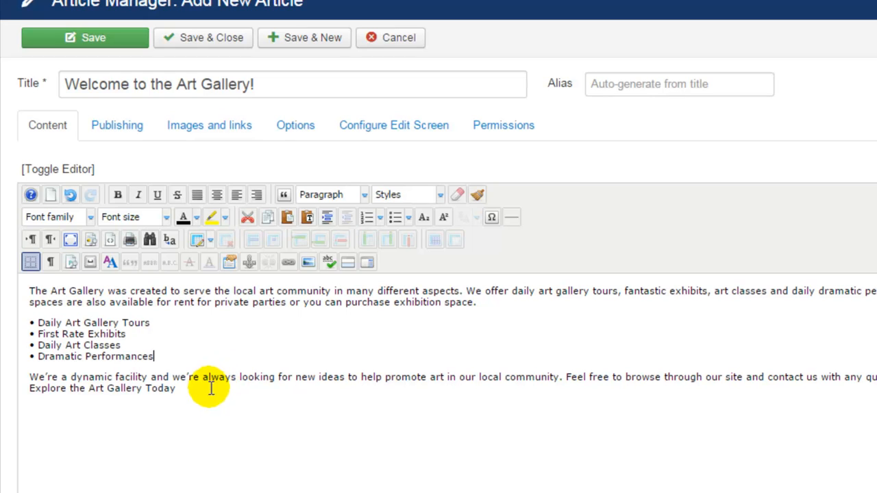
Step: Select the four bullet items so they can be set in bold
drag(156, 356, 39, 323)
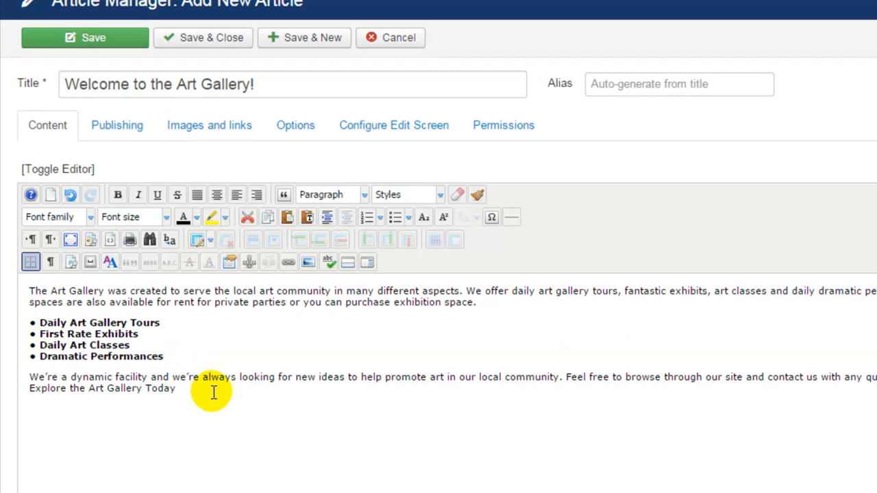
mouse_move(230, 408)
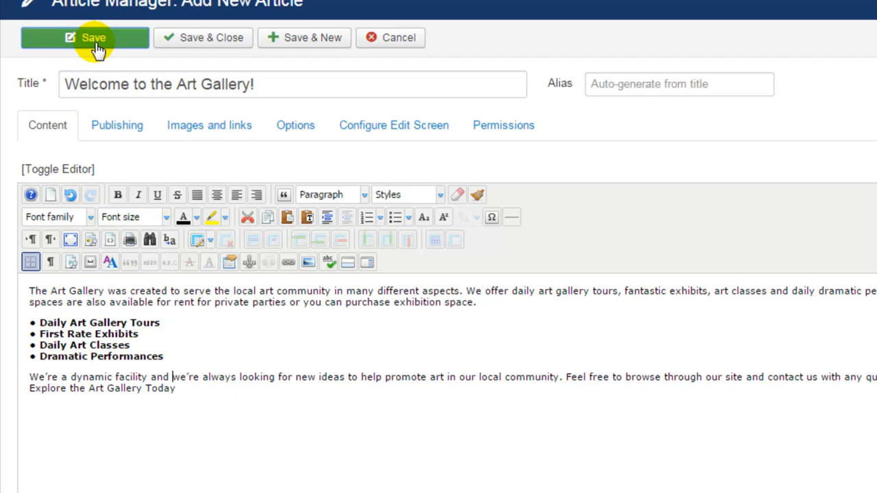
Step: Save the 'Welcome to the Art Gallery!' article and close back to the Article Manager list
click(85, 37)
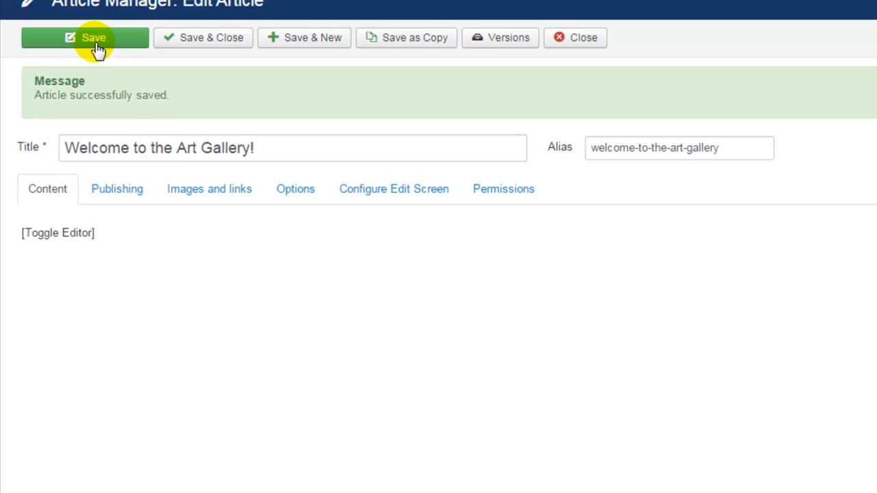
click(57, 233)
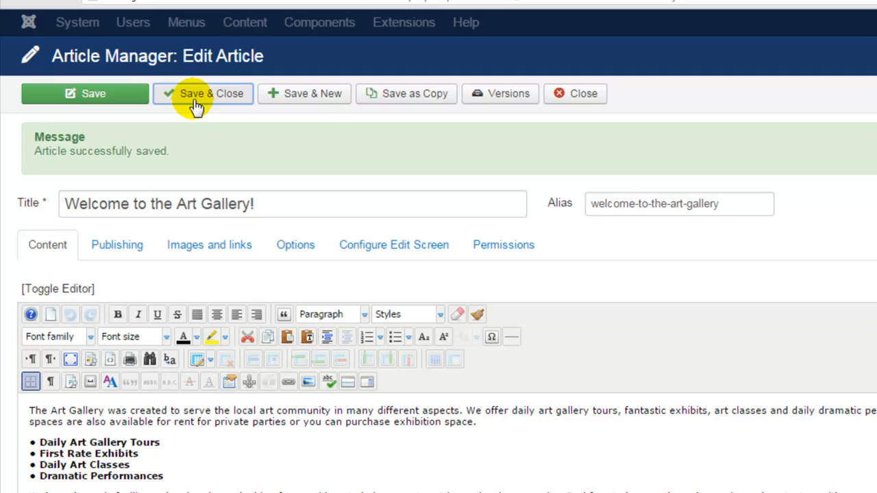
click(211, 93)
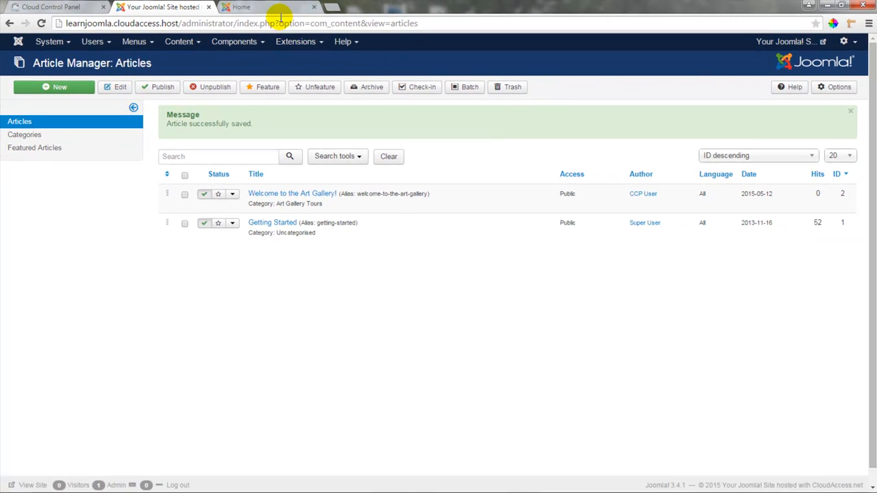
Step: Reload the public Art Gallery homepage in its browser tab to check for the new content
click(267, 7)
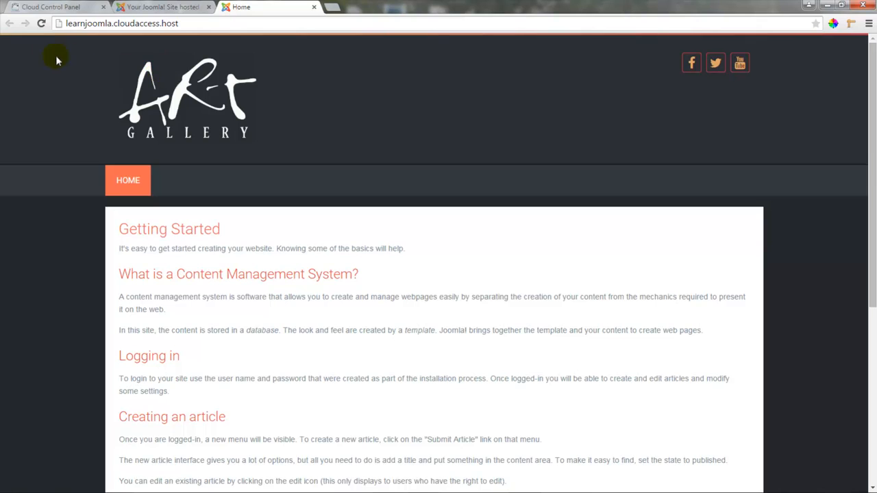
click(41, 21)
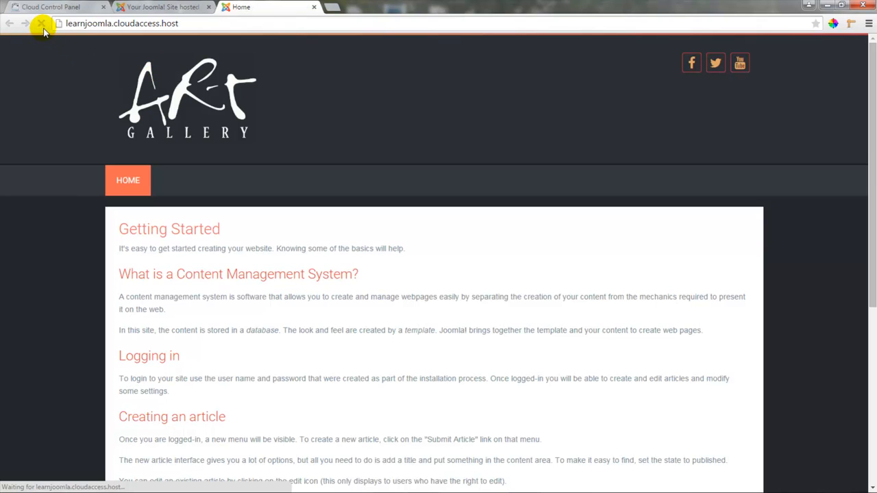